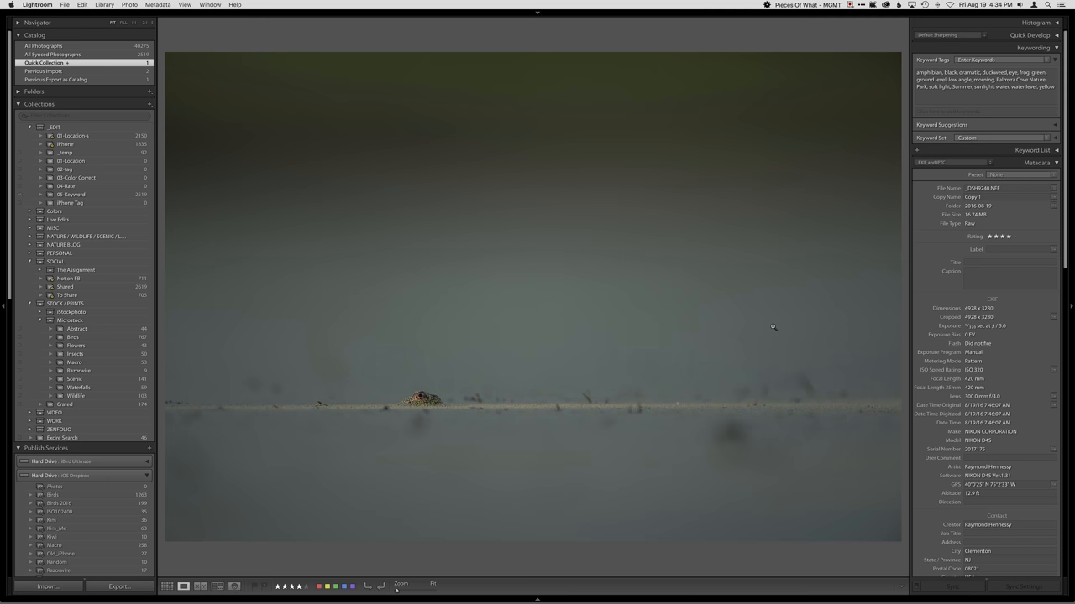
mouse_move(518, 37)
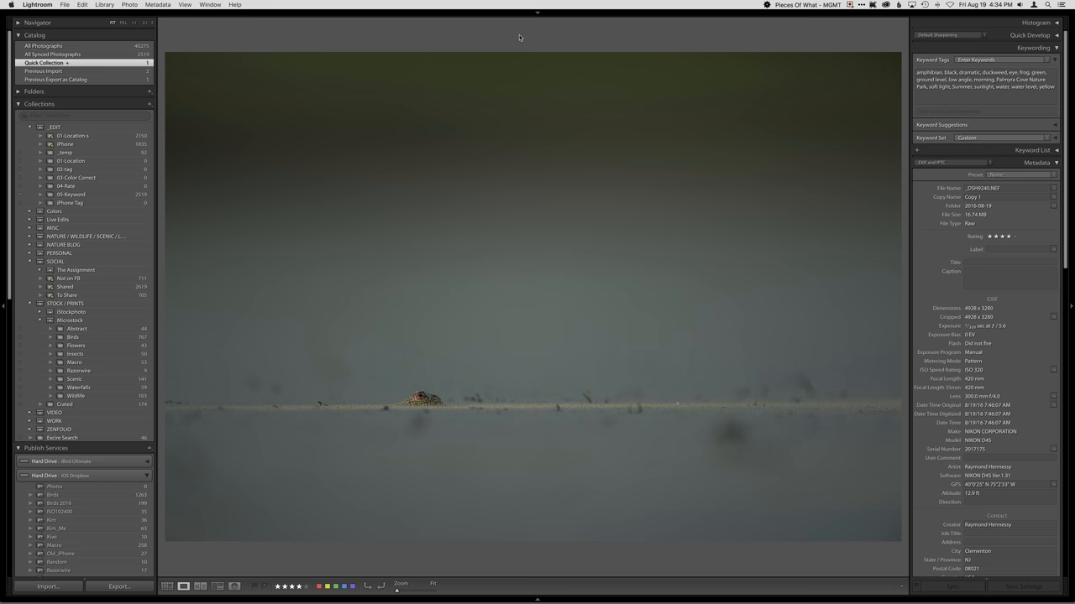
mouse_move(430, 419)
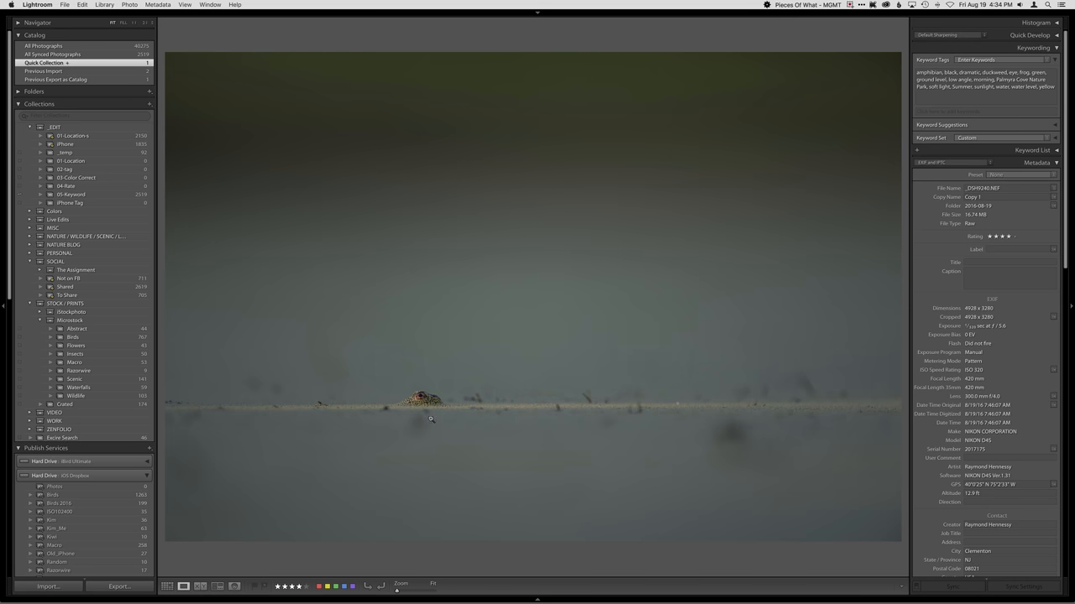
mouse_move(417, 416)
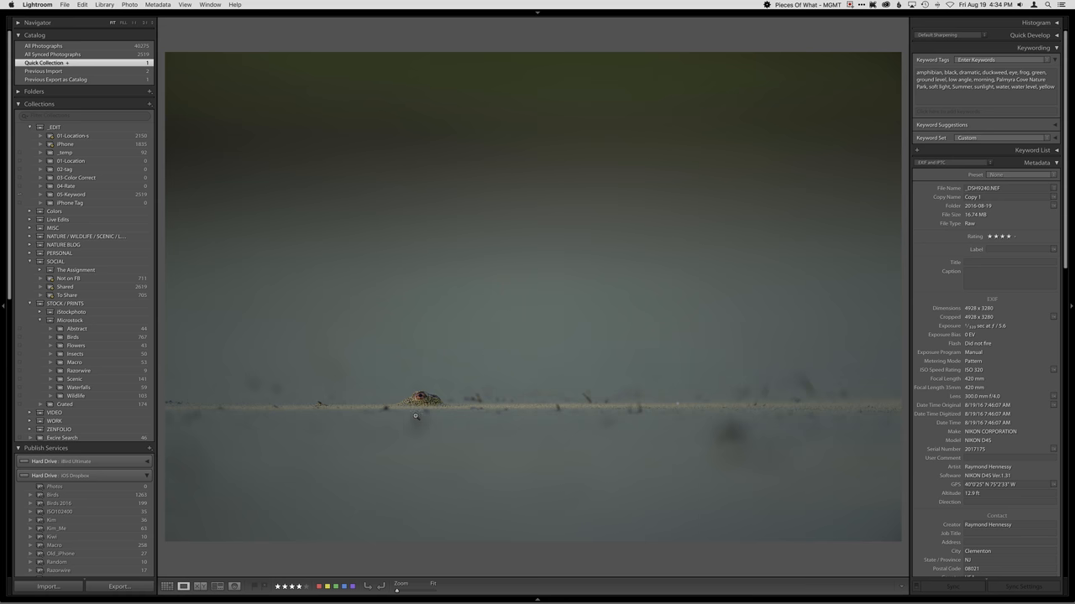
mouse_move(426, 411)
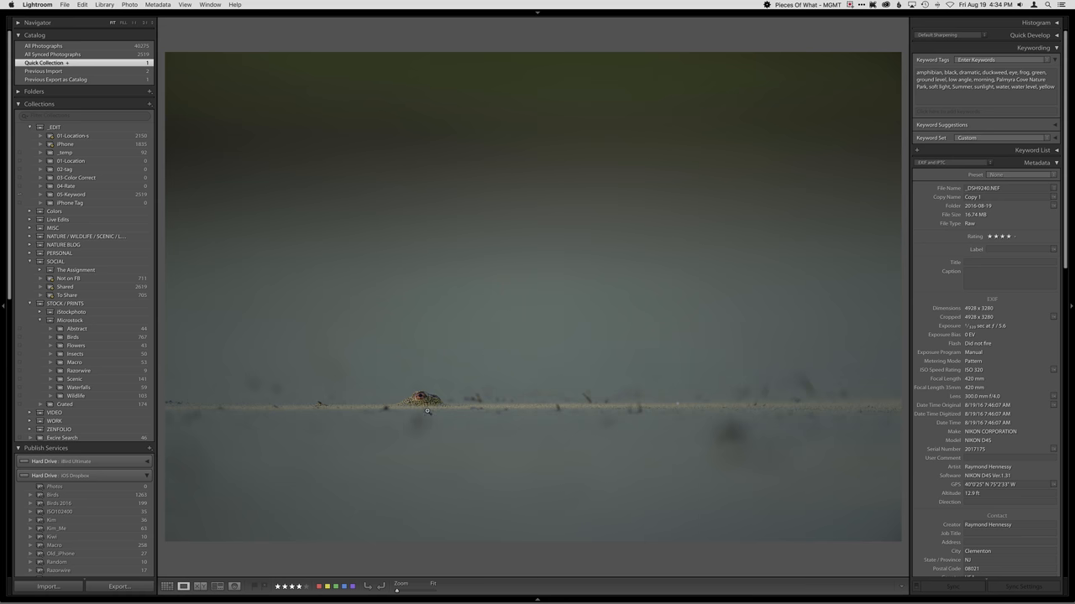
mouse_move(198, 416)
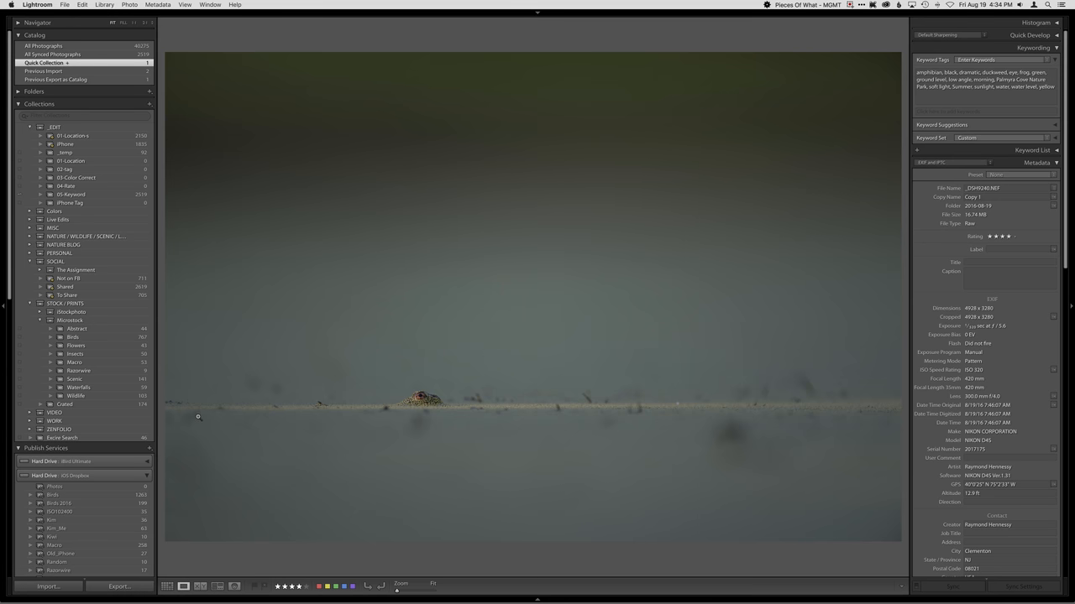
mouse_move(258, 412)
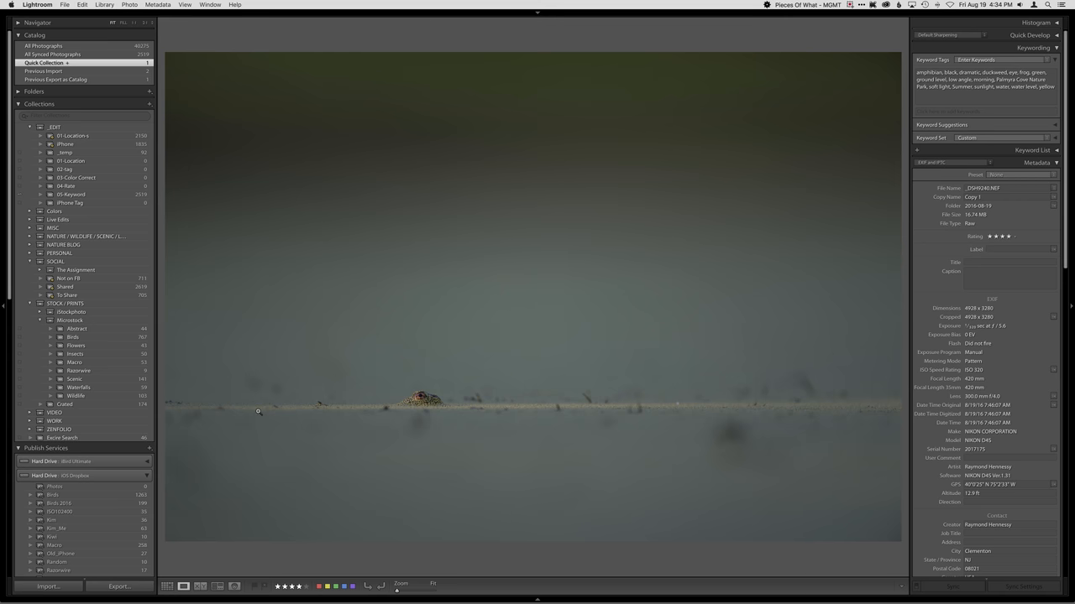
mouse_move(446, 410)
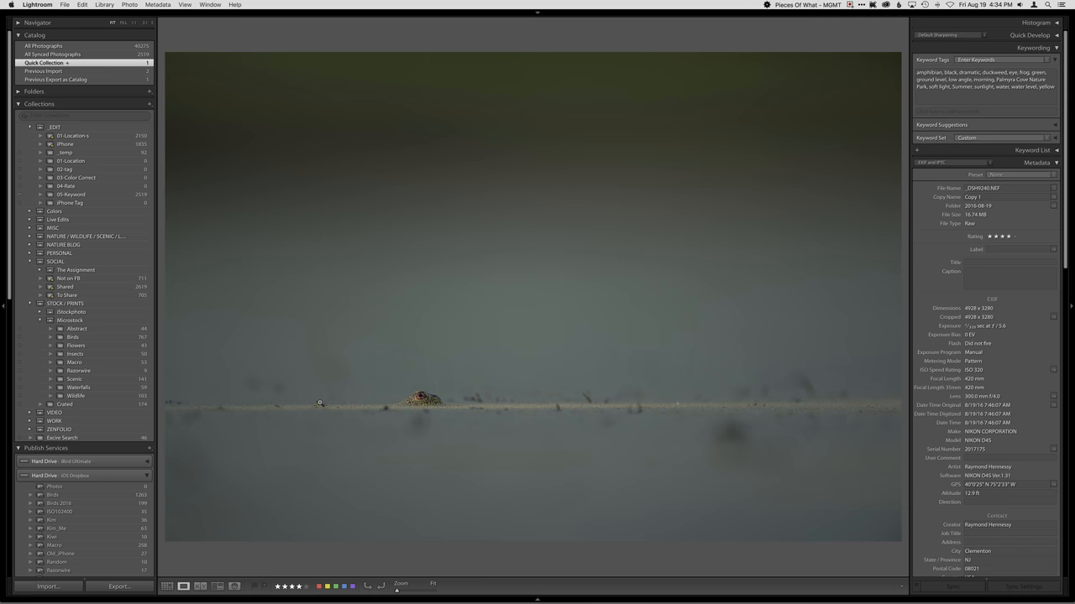
mouse_move(376, 398)
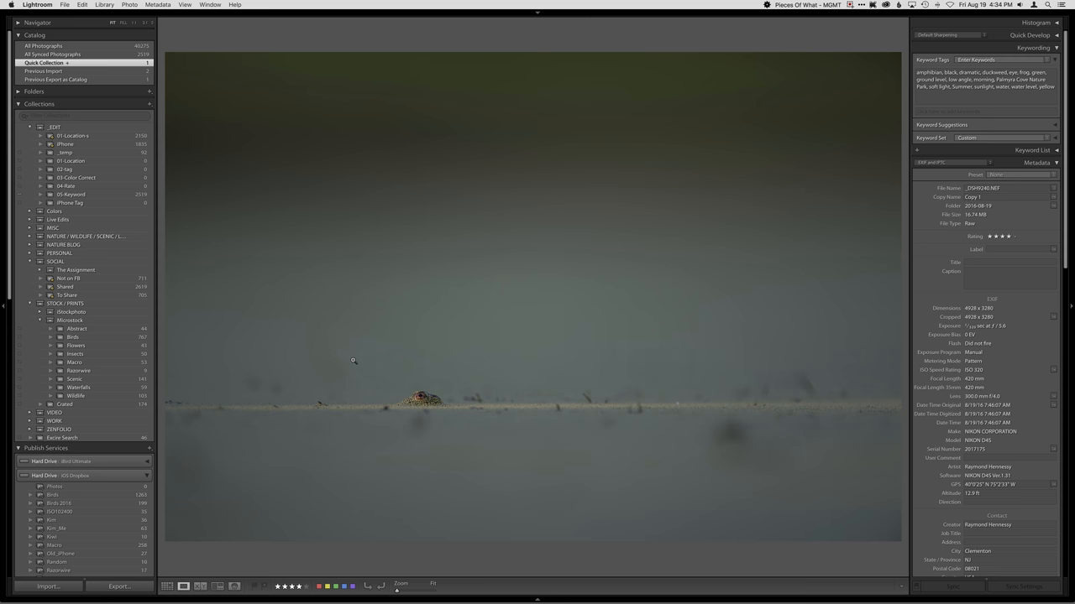
mouse_move(356, 366)
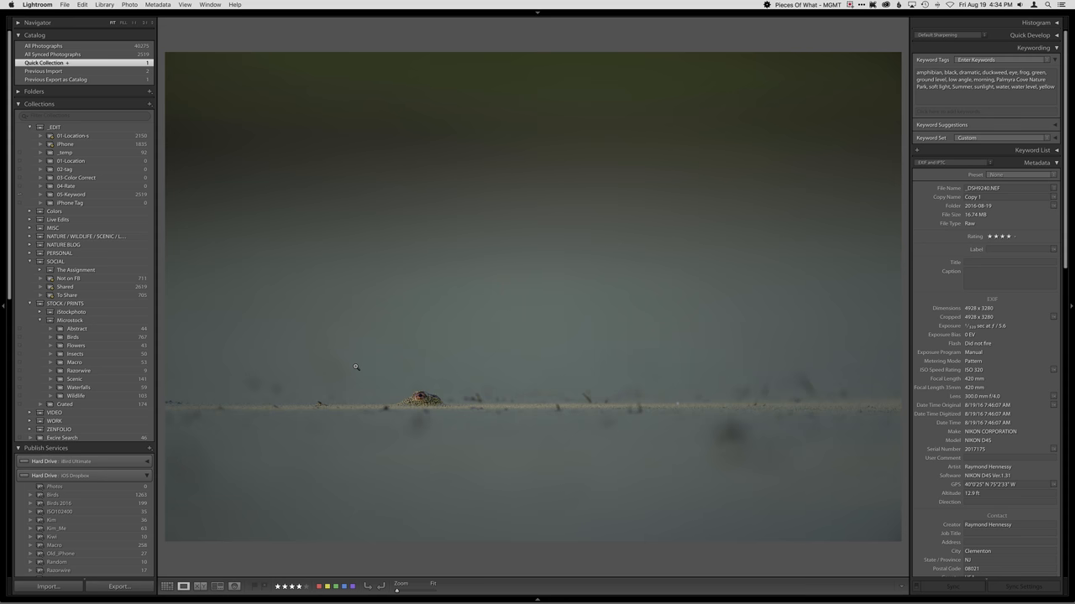
mouse_move(363, 354)
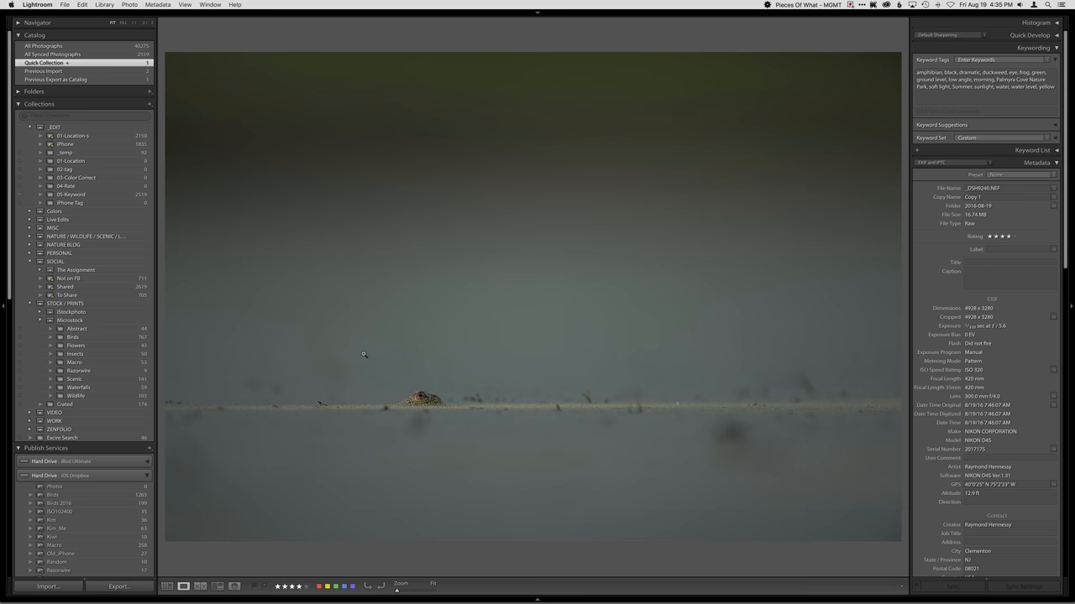
mouse_move(366, 350)
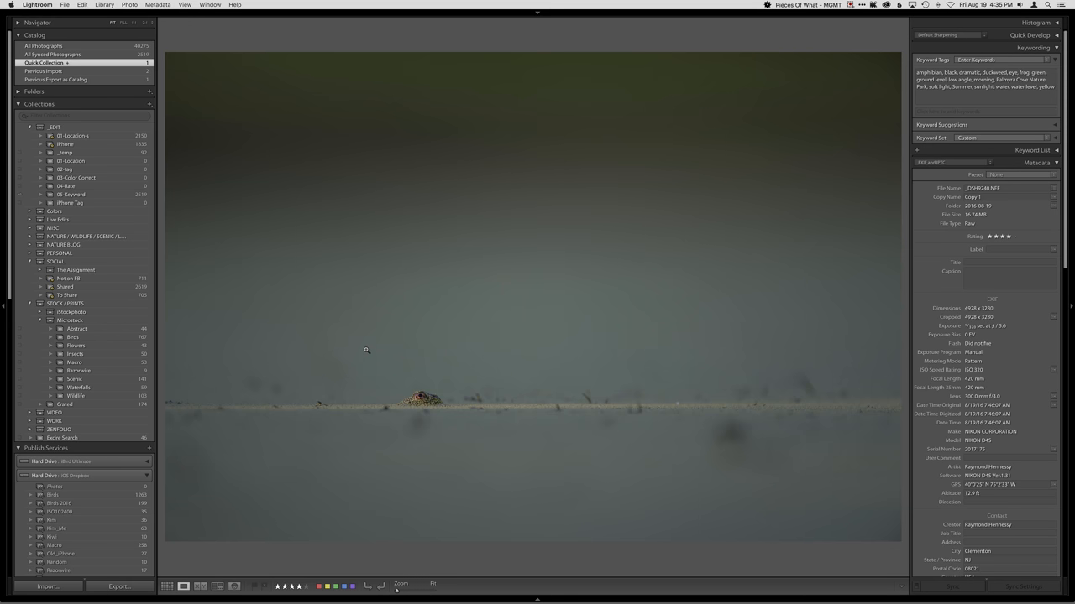
mouse_move(366, 345)
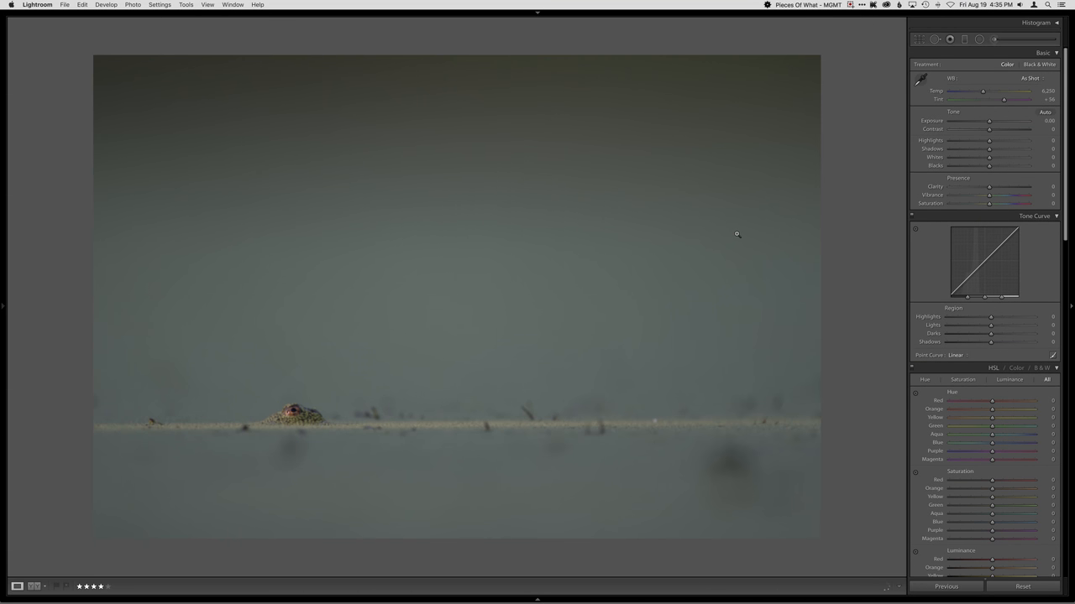
mouse_move(886, 271)
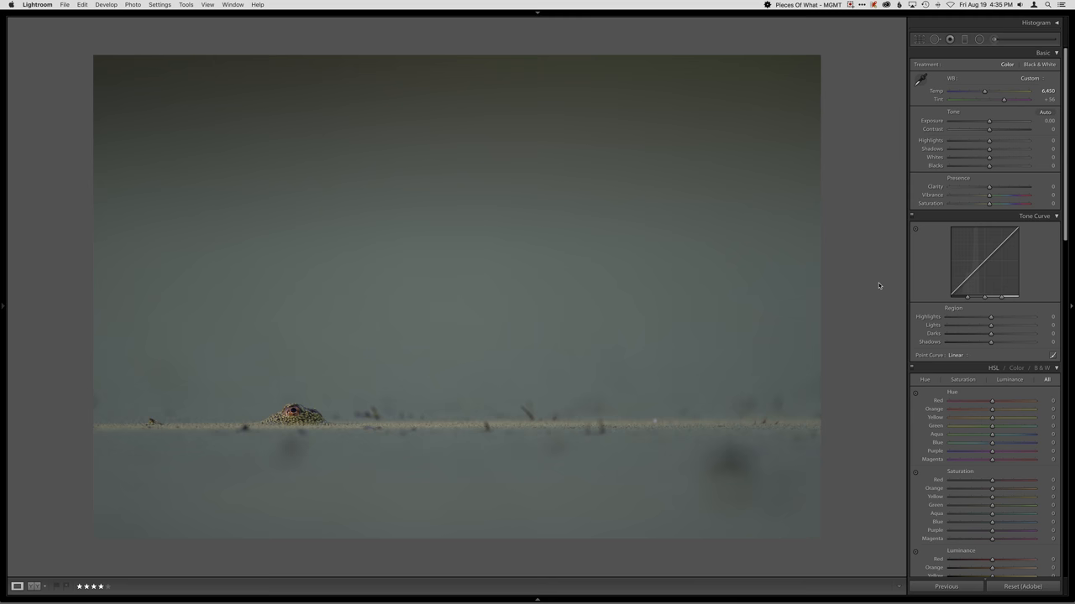
Raise the Temp slider to warm the frog photo's white balance
drag(991, 91, 1004, 91)
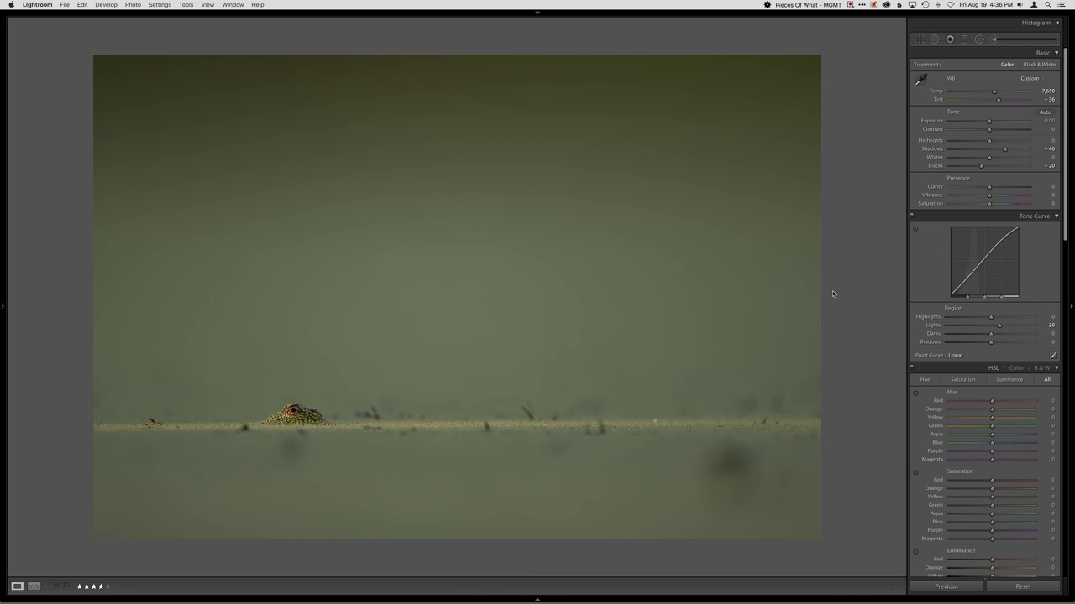
mouse_move(509, 412)
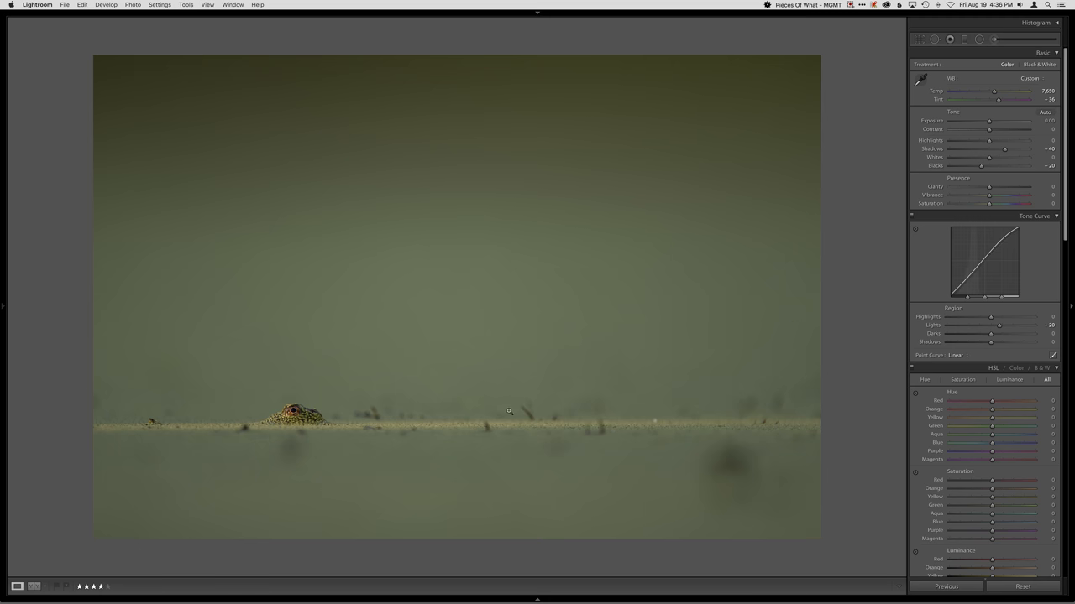
mouse_move(296, 419)
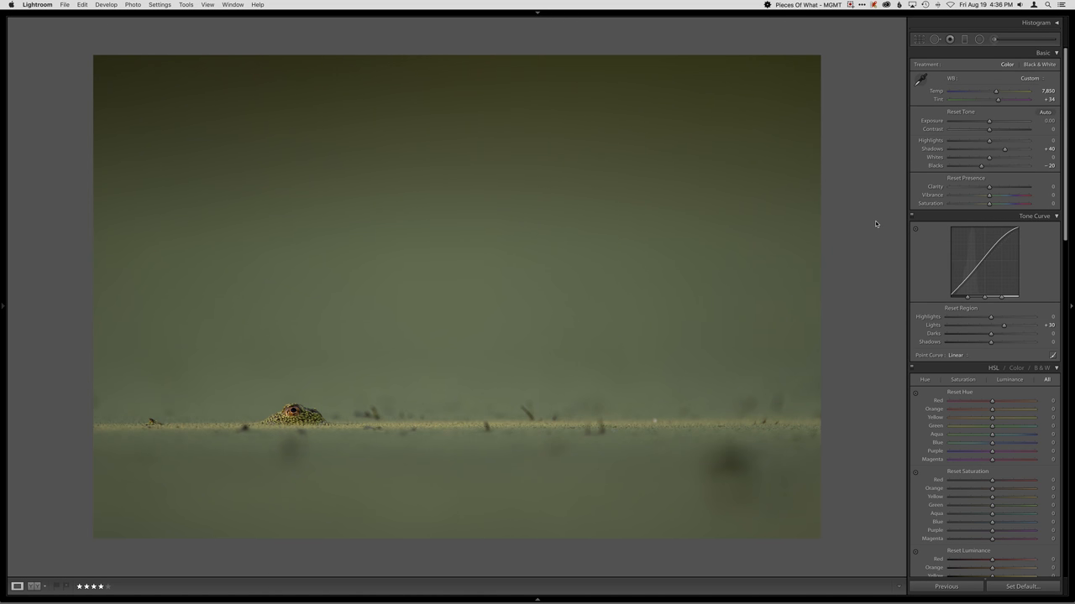
mouse_move(507, 356)
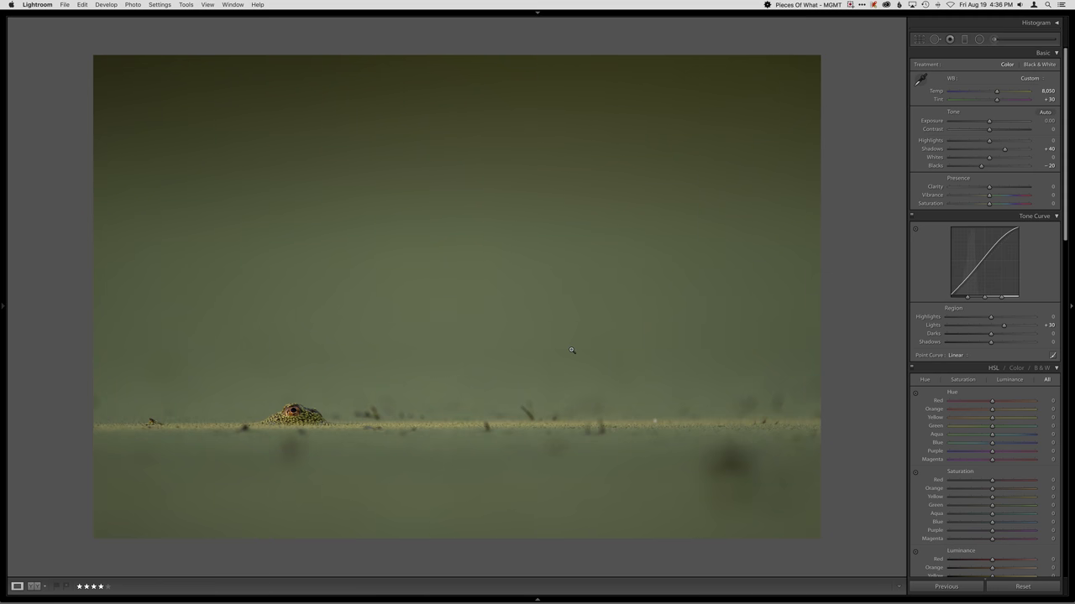
mouse_move(577, 363)
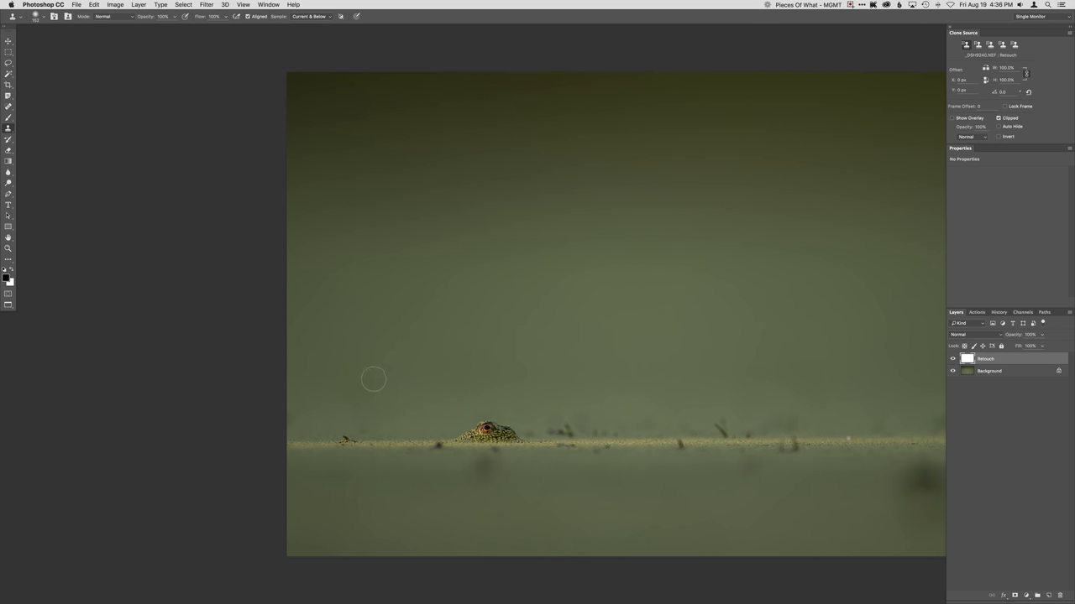
mouse_move(450, 363)
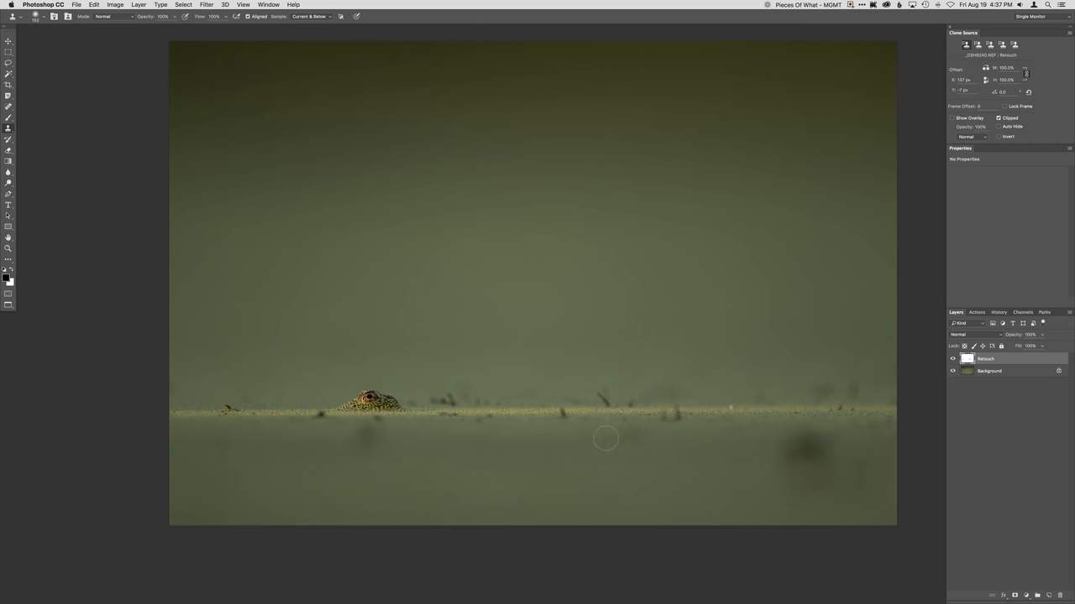
mouse_move(569, 443)
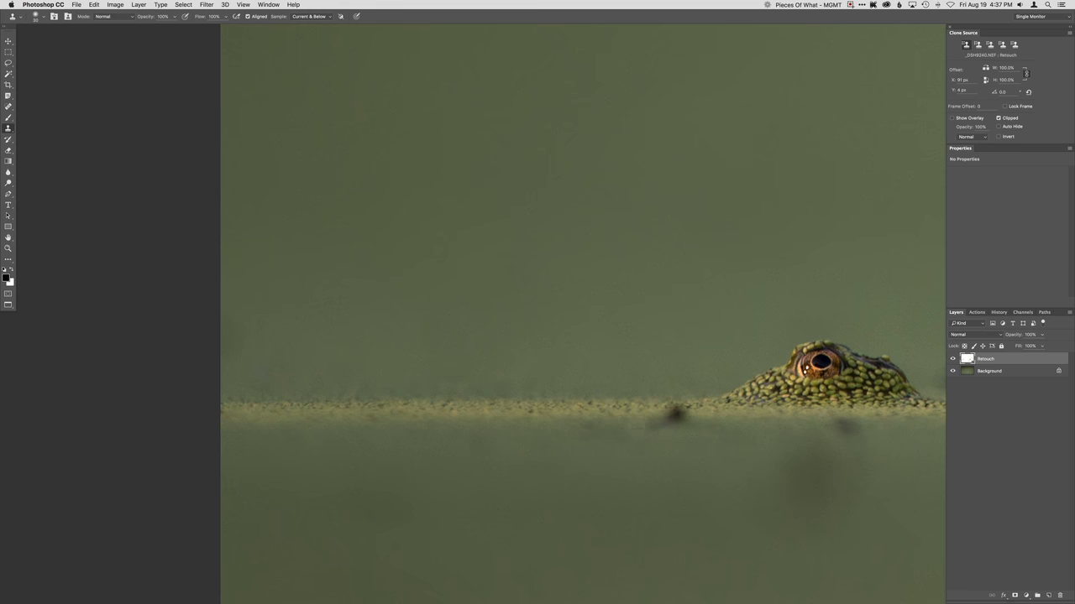
Clone out the sticks and dark specks along the waterline right of the frog on the Retouch layer
click(675, 411)
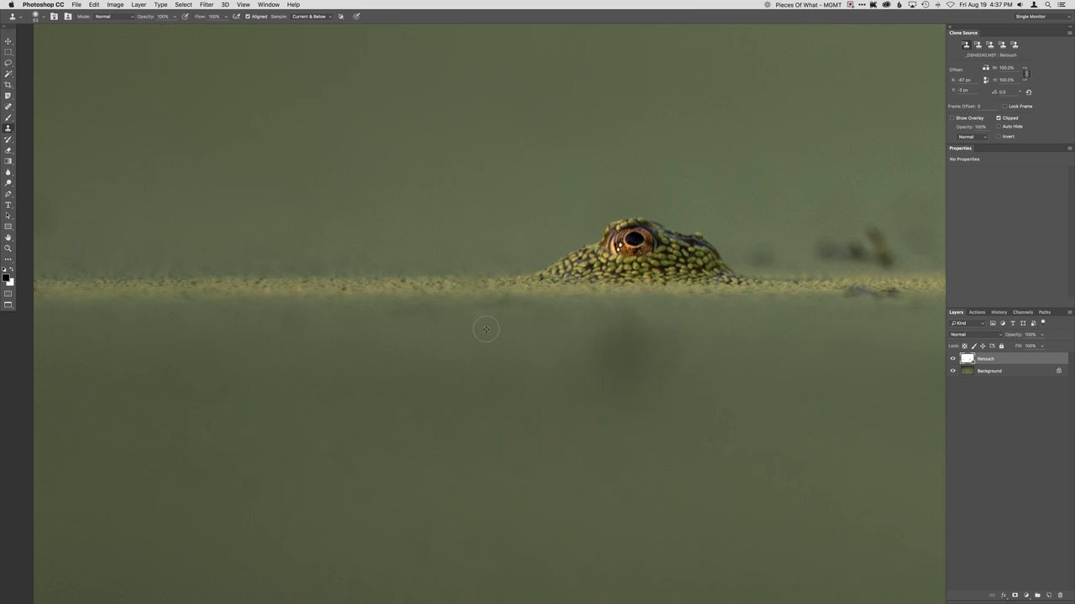
mouse_move(636, 316)
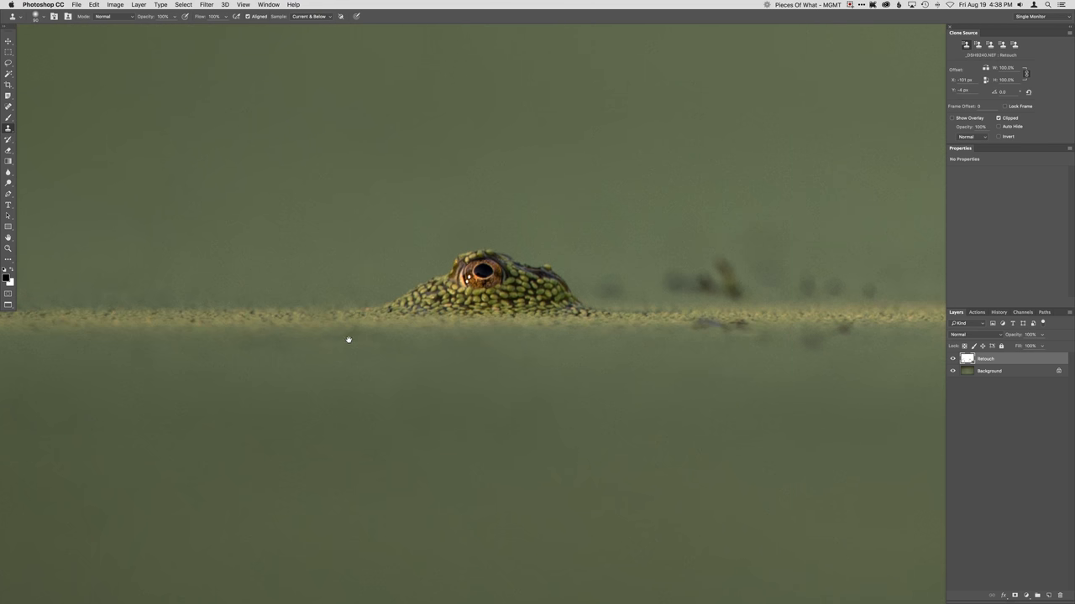
mouse_move(634, 287)
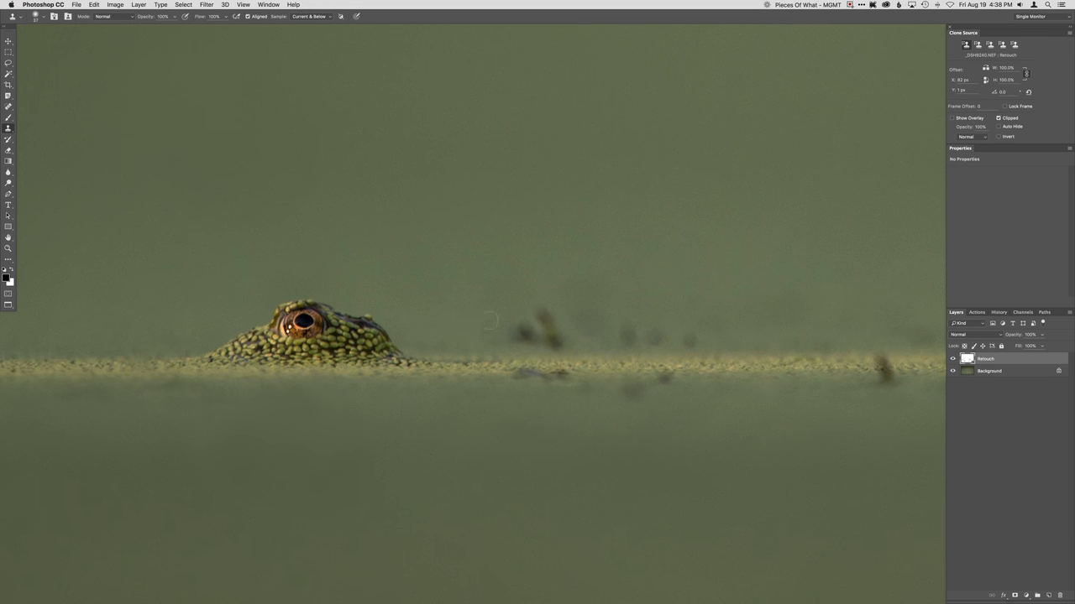
click(521, 336)
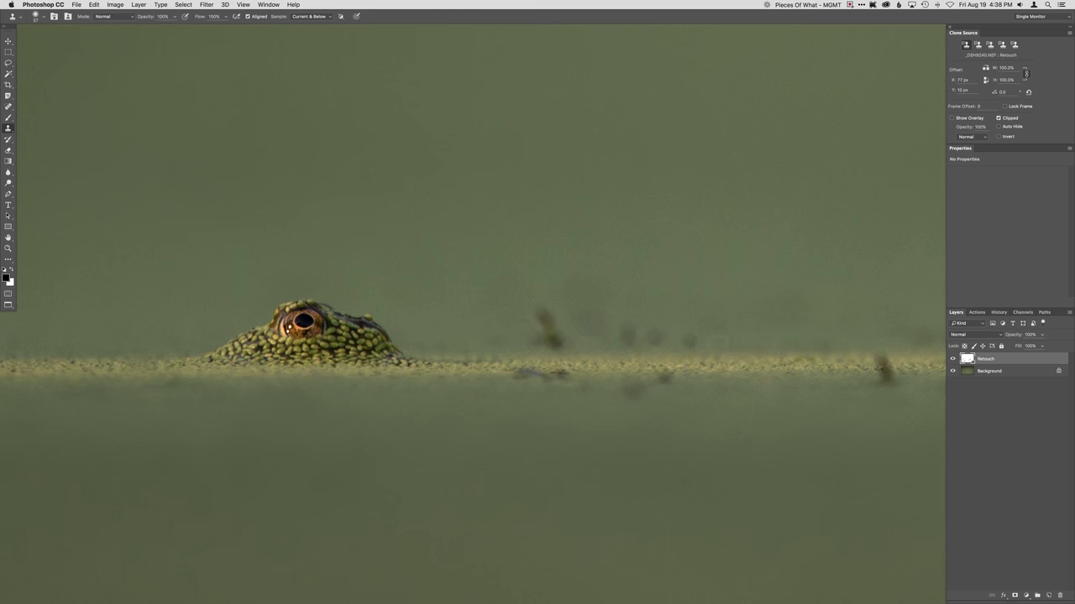
click(651, 339)
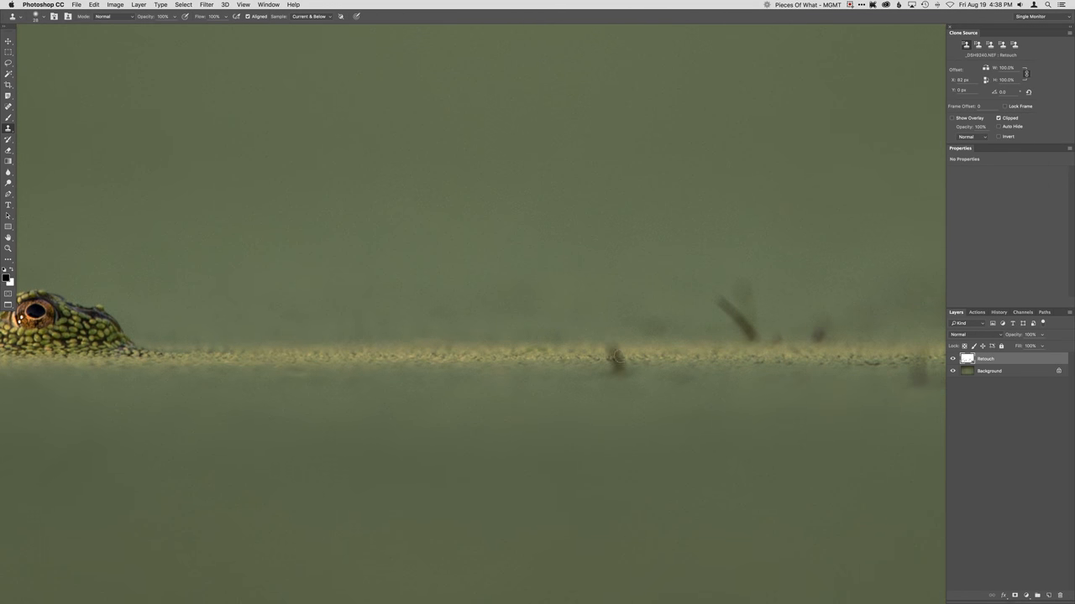
click(618, 361)
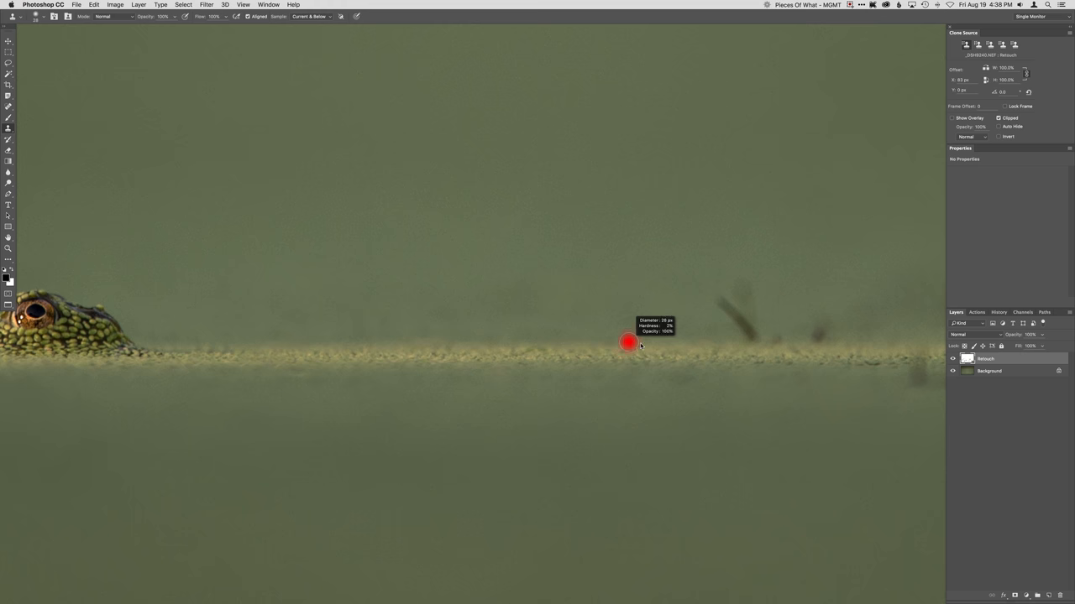
click(628, 343)
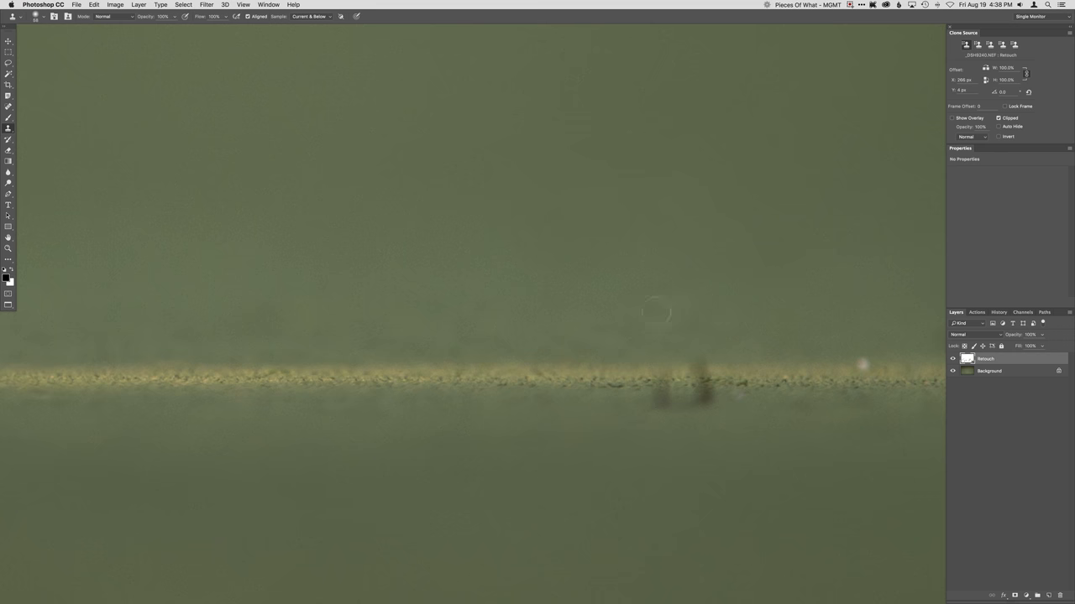
mouse_move(746, 376)
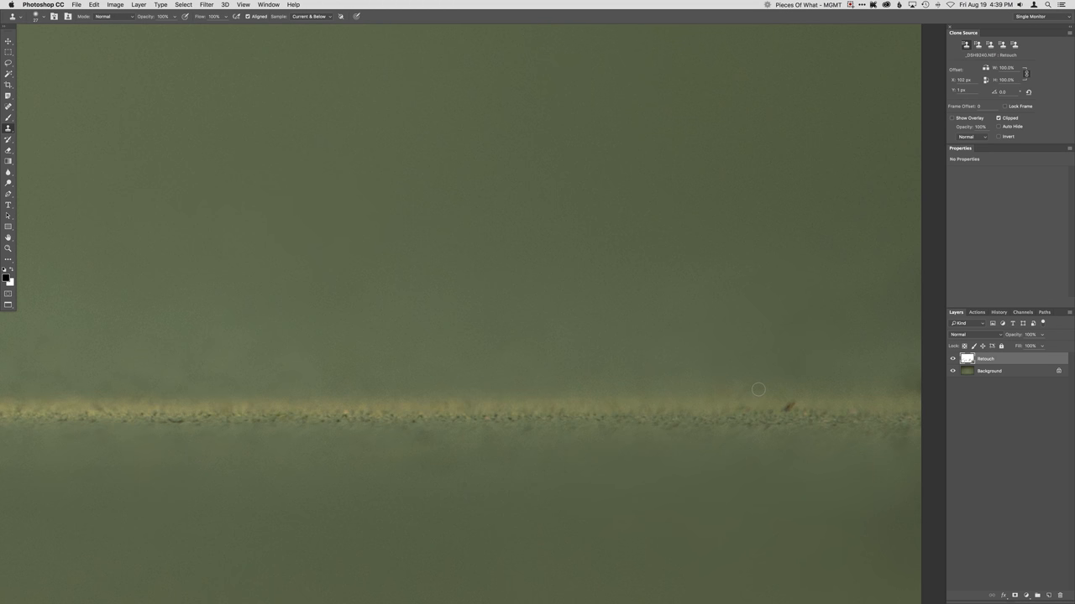
mouse_move(763, 410)
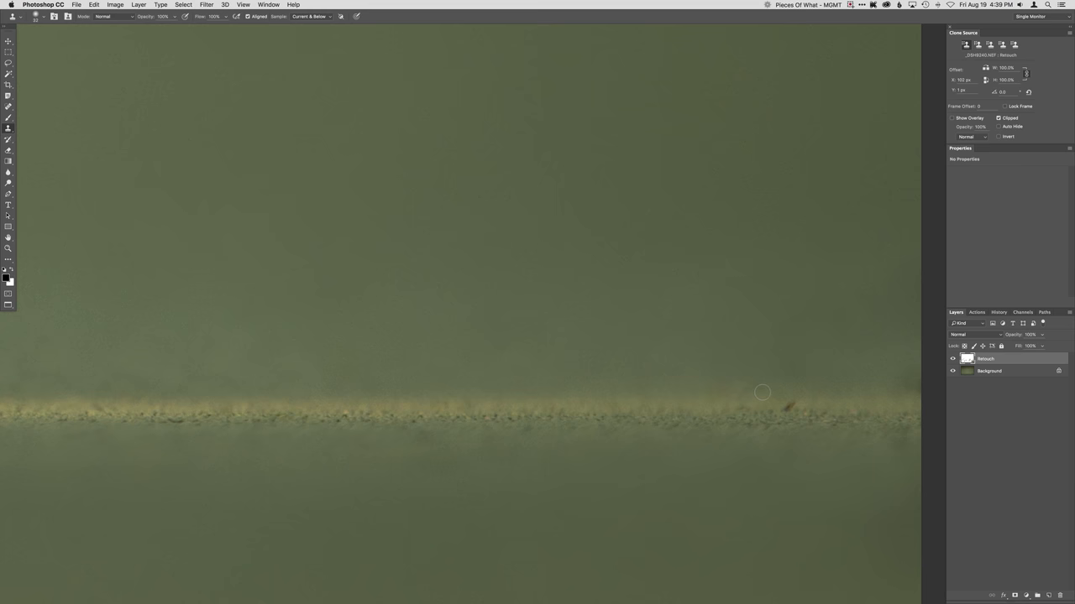
mouse_move(749, 406)
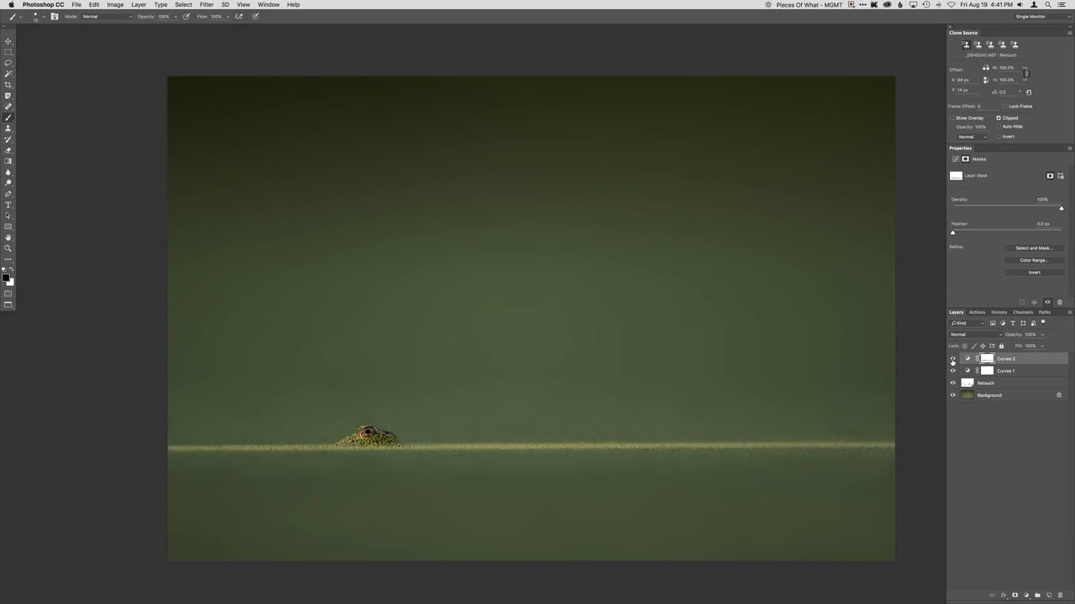
Pull the second Curves layer down to darken the background toward the edges
click(952, 359)
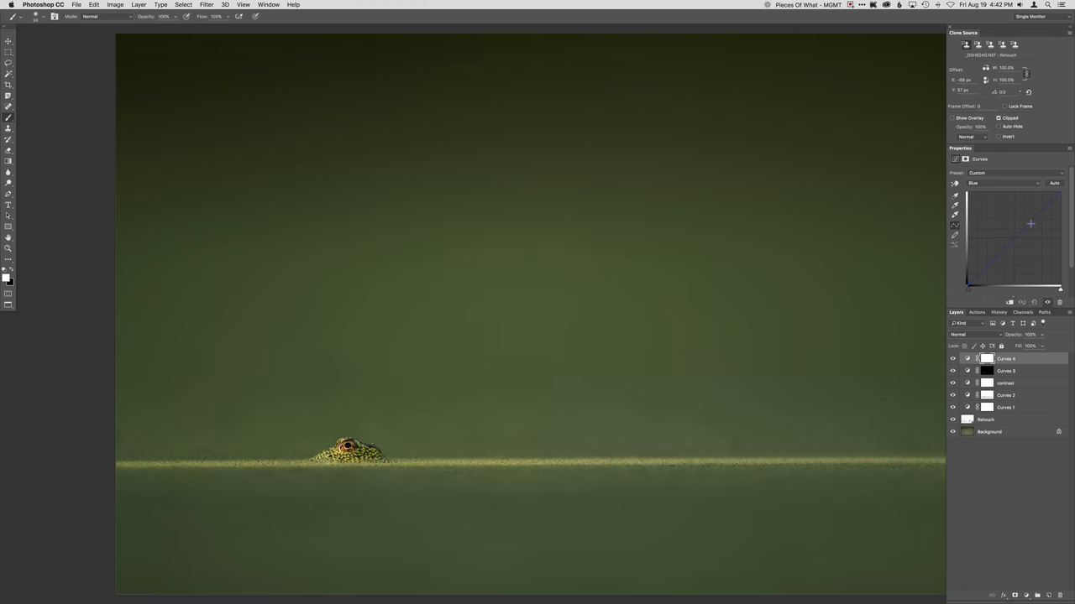
Adjust the red and blue channels of the new Curves layer to warm the waterline streak
click(974, 183)
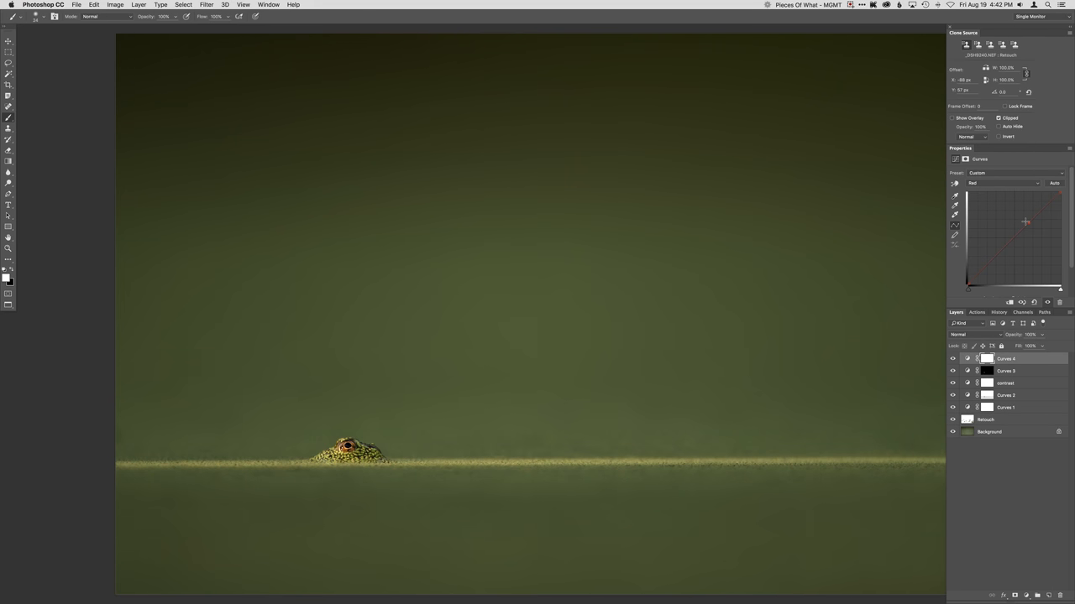
click(1014, 183)
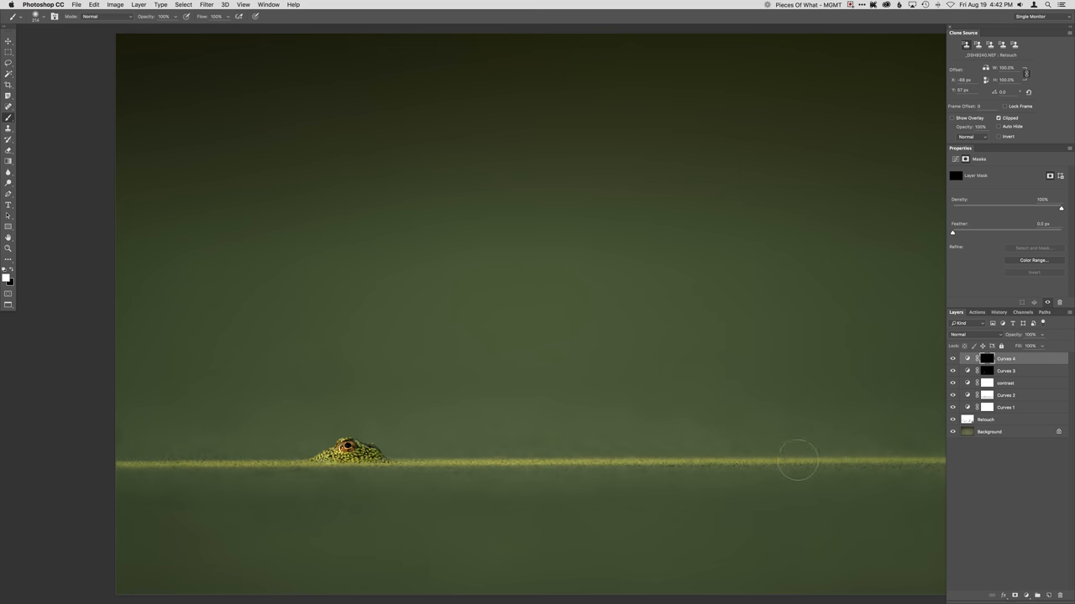
mouse_move(897, 457)
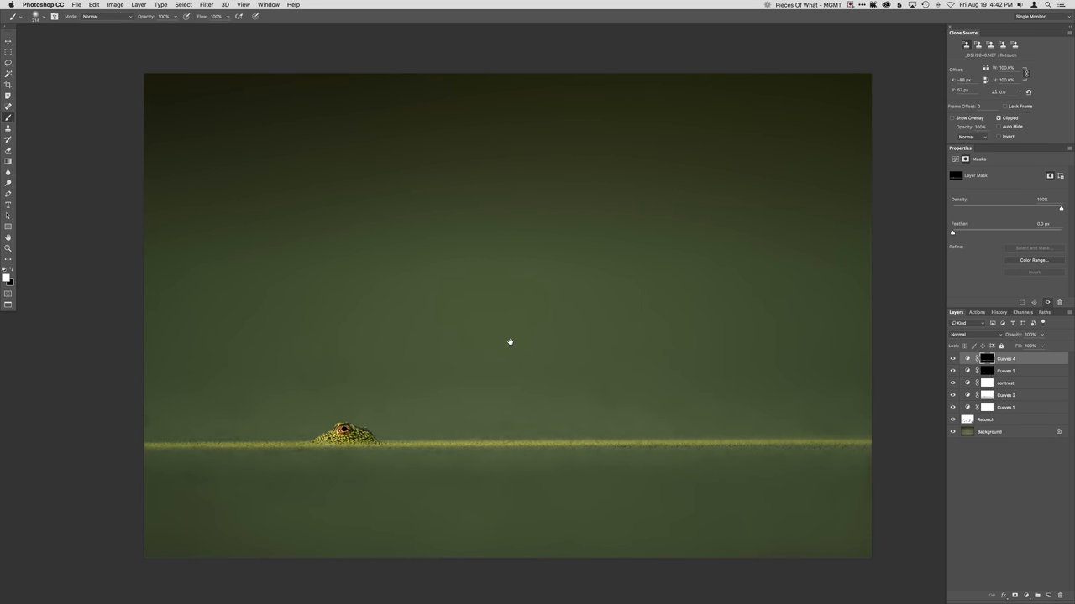
mouse_move(514, 326)
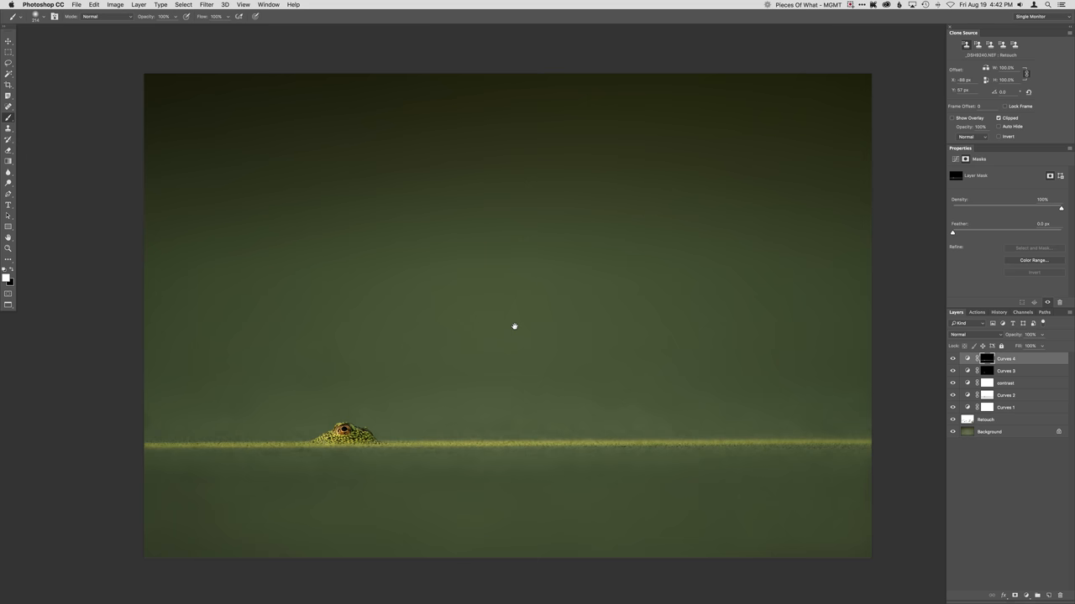
mouse_move(486, 334)
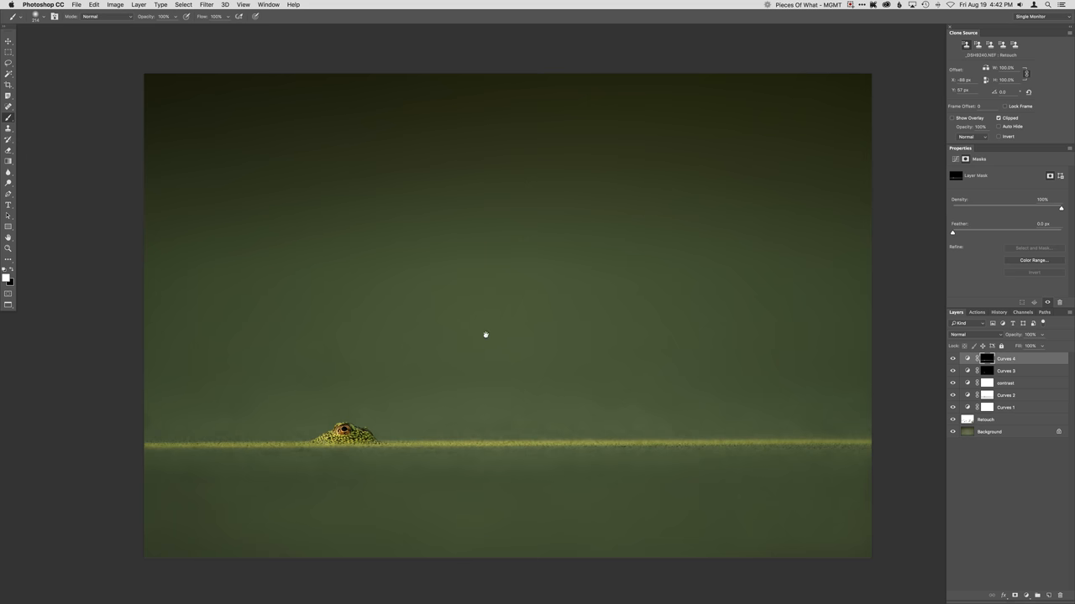
mouse_move(229, 433)
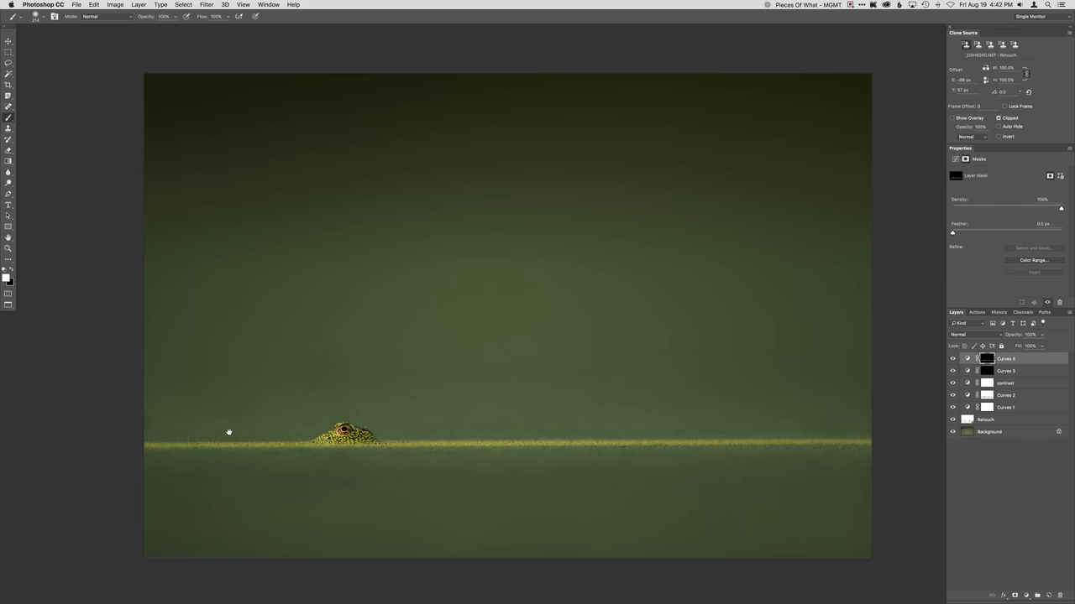
mouse_move(547, 351)
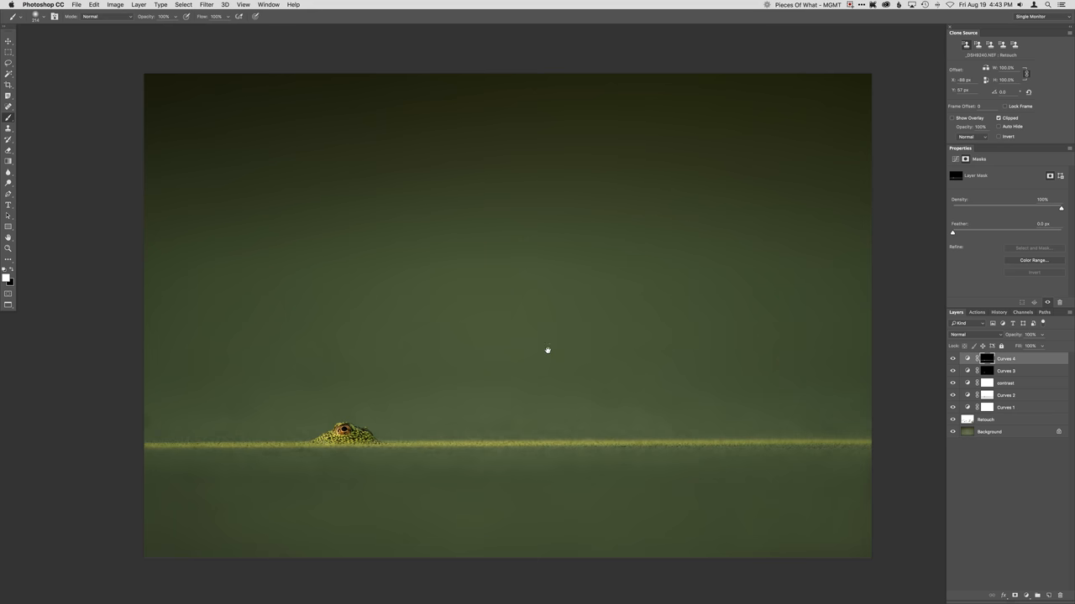
mouse_move(504, 315)
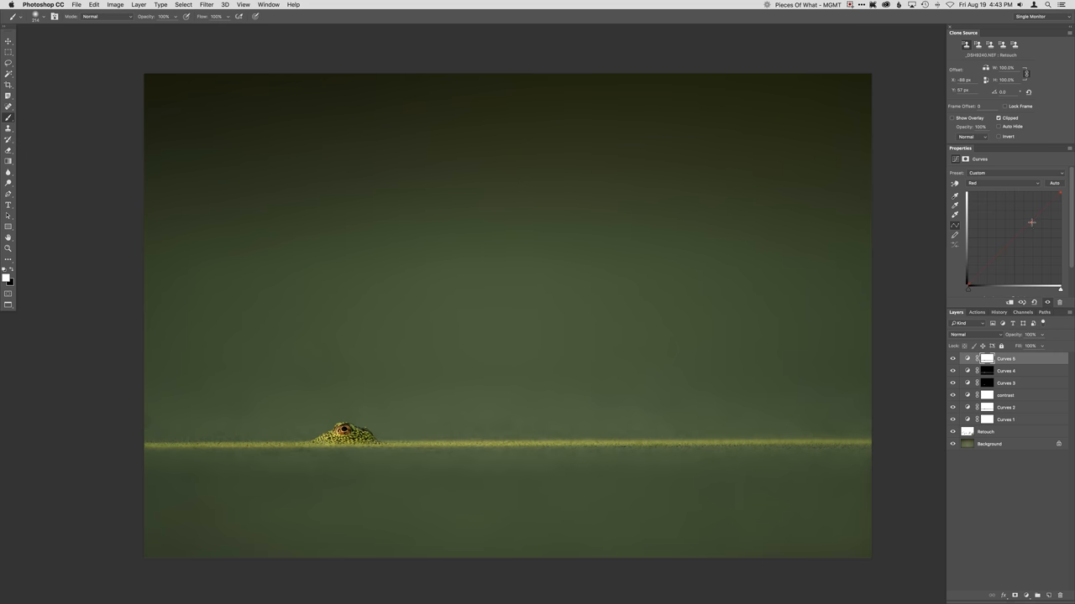
Lift the blue channel of another Curves layer to cool the frog photo's shadows
click(1005, 183)
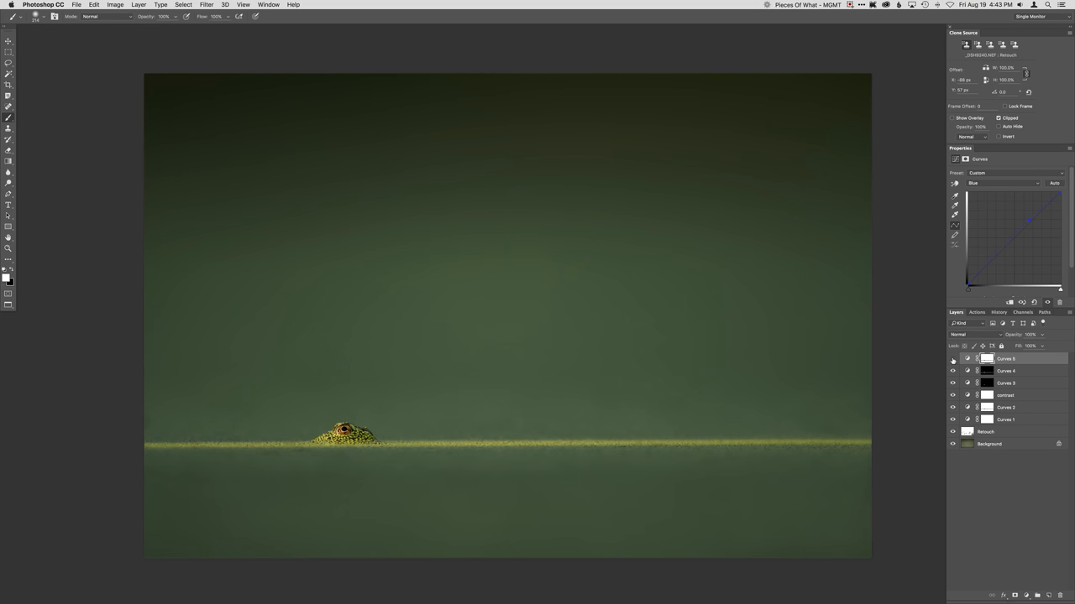
mouse_move(855, 396)
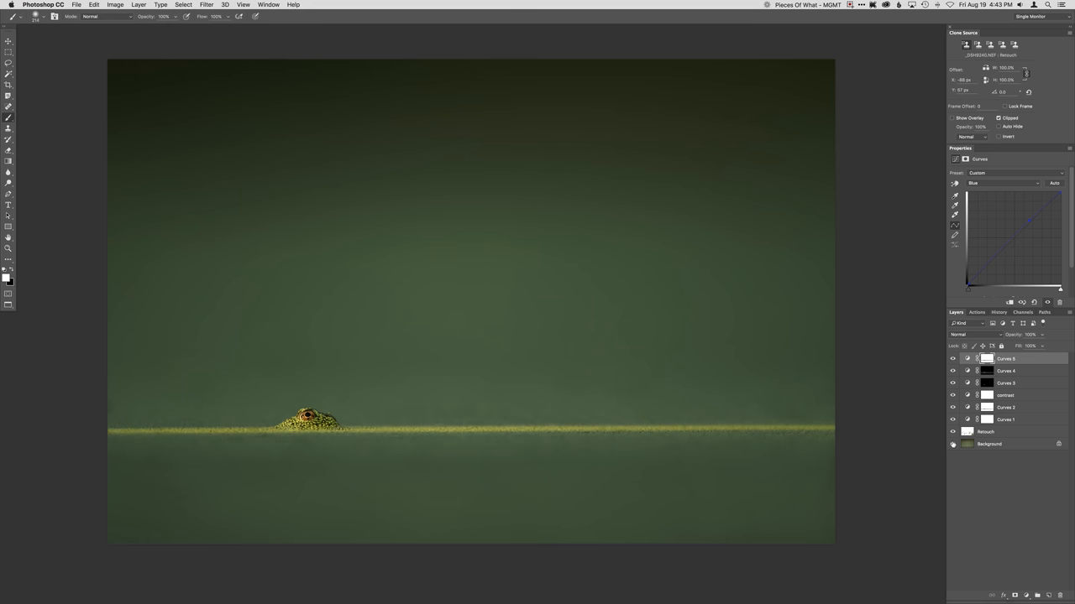
mouse_move(579, 394)
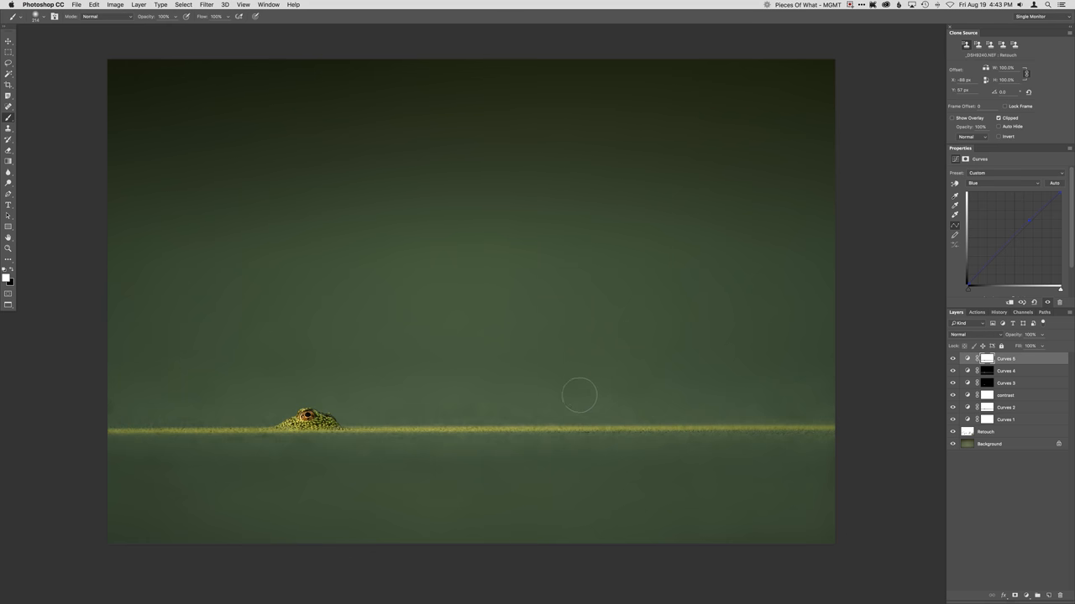
mouse_move(581, 389)
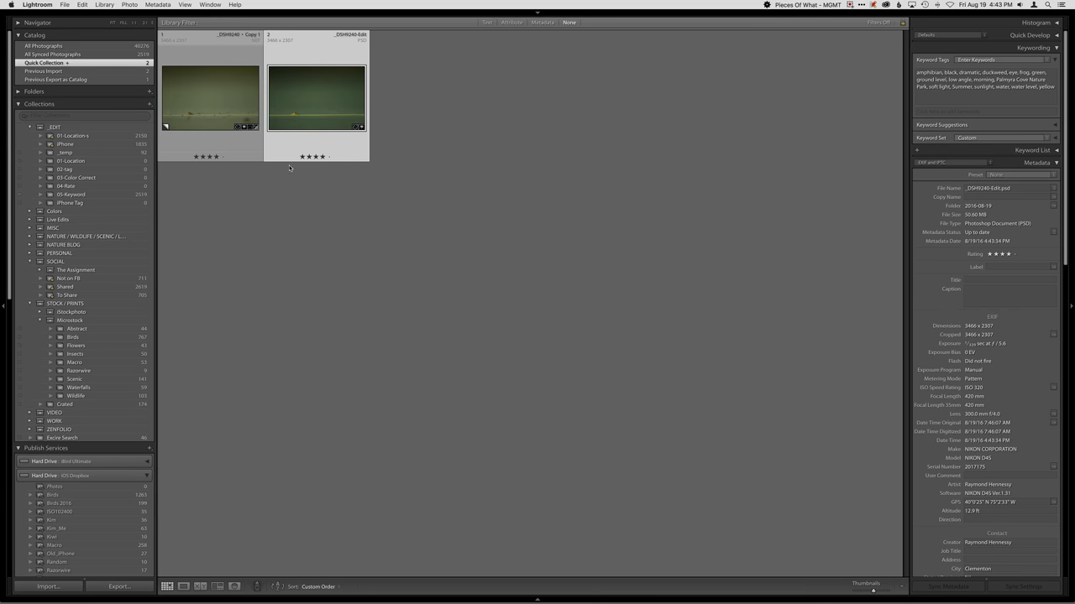
View the original frog photo full size, return to the grid and hide the panels for a before/after comparison
click(210, 98)
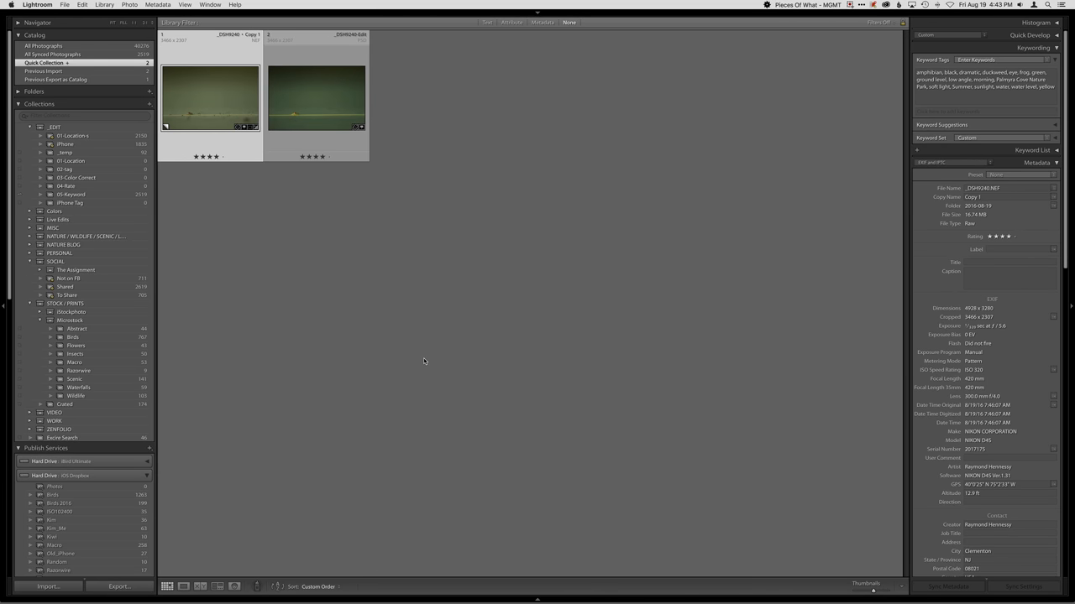
click(186, 4)
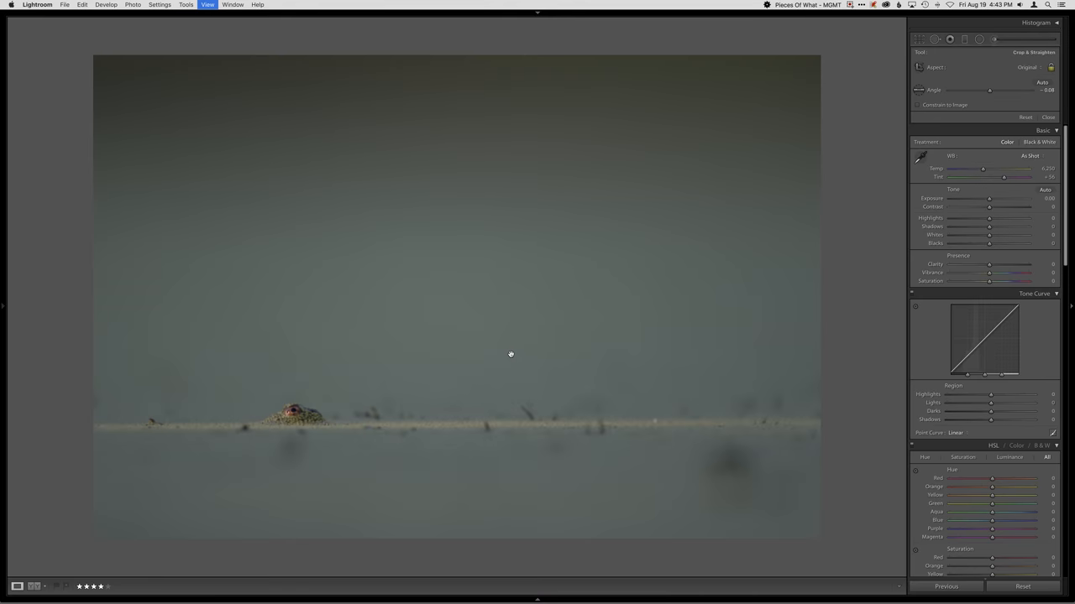
click(184, 3)
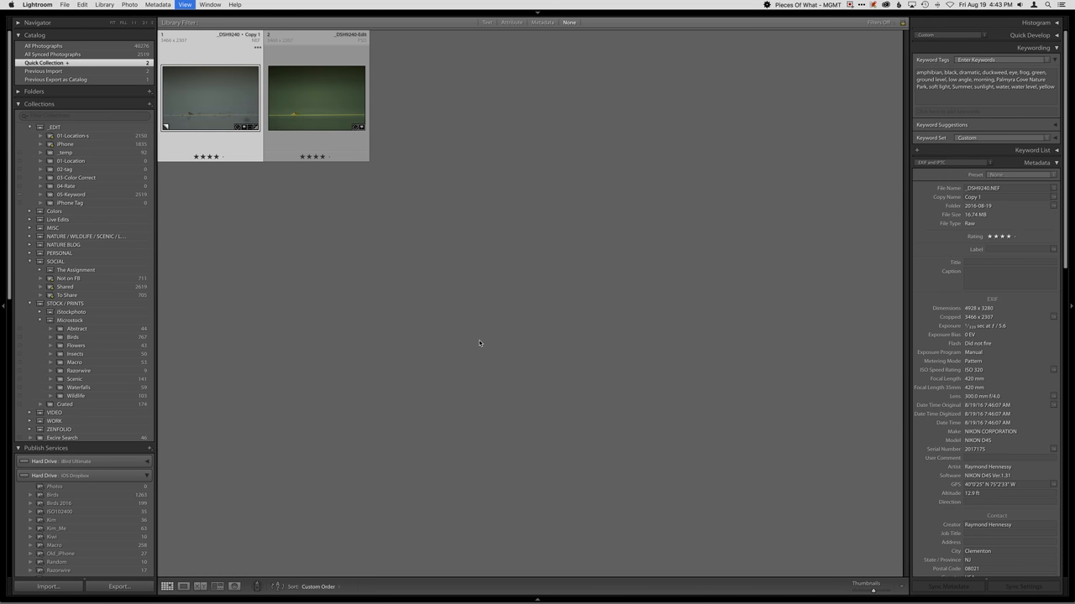
key(tab)
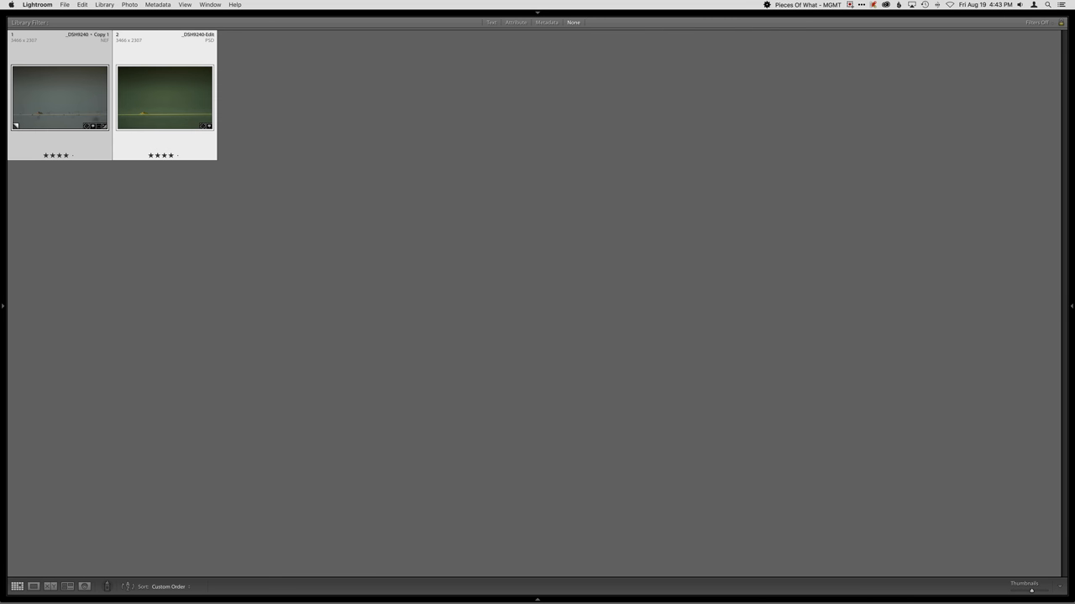